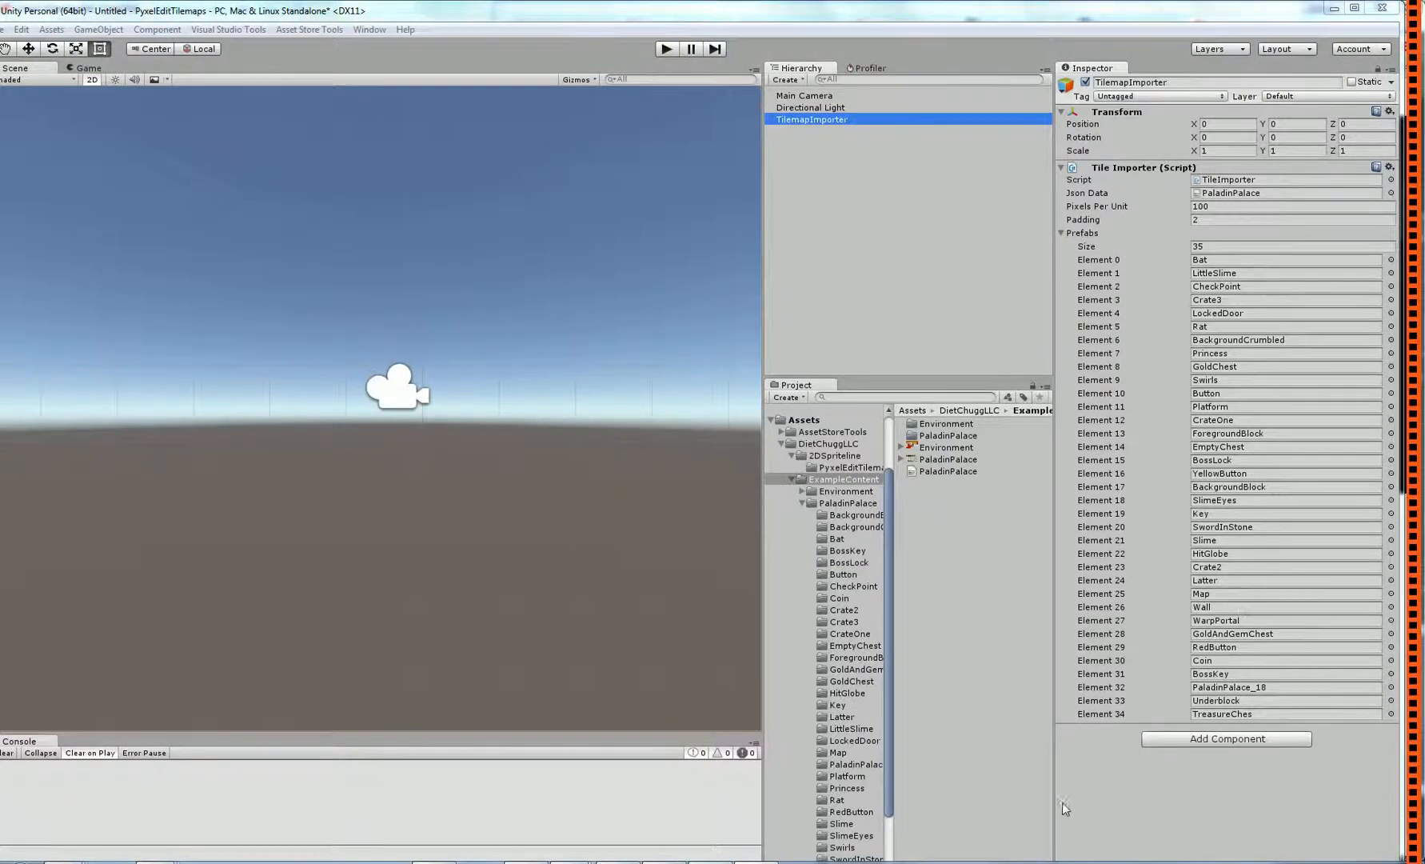
pyautogui.moveTo(1172, 404)
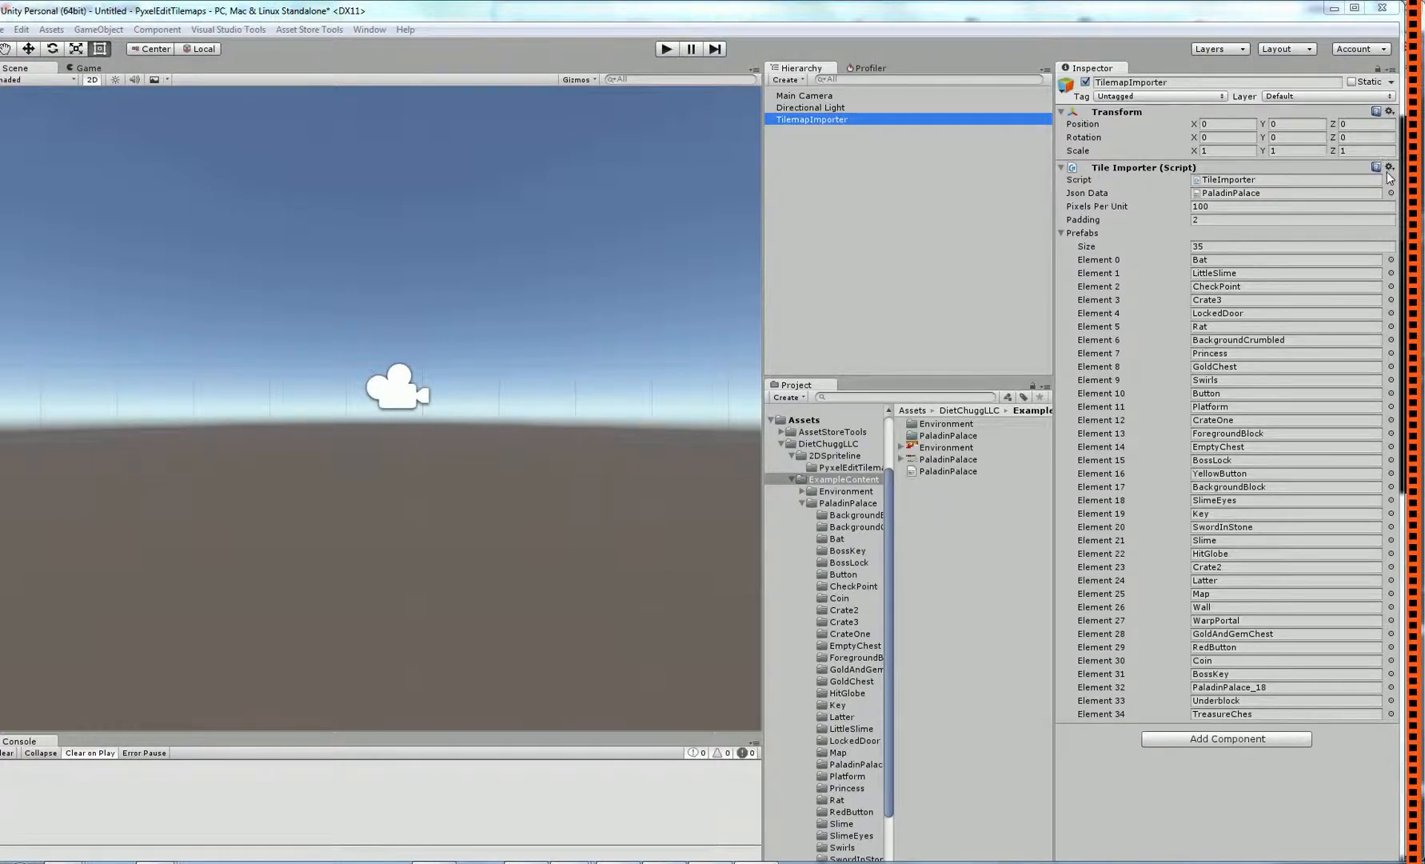
# Run the Tile Importer's import command to build the PaladinPalace tilemap in the scene.
pyautogui.click(1389, 167)
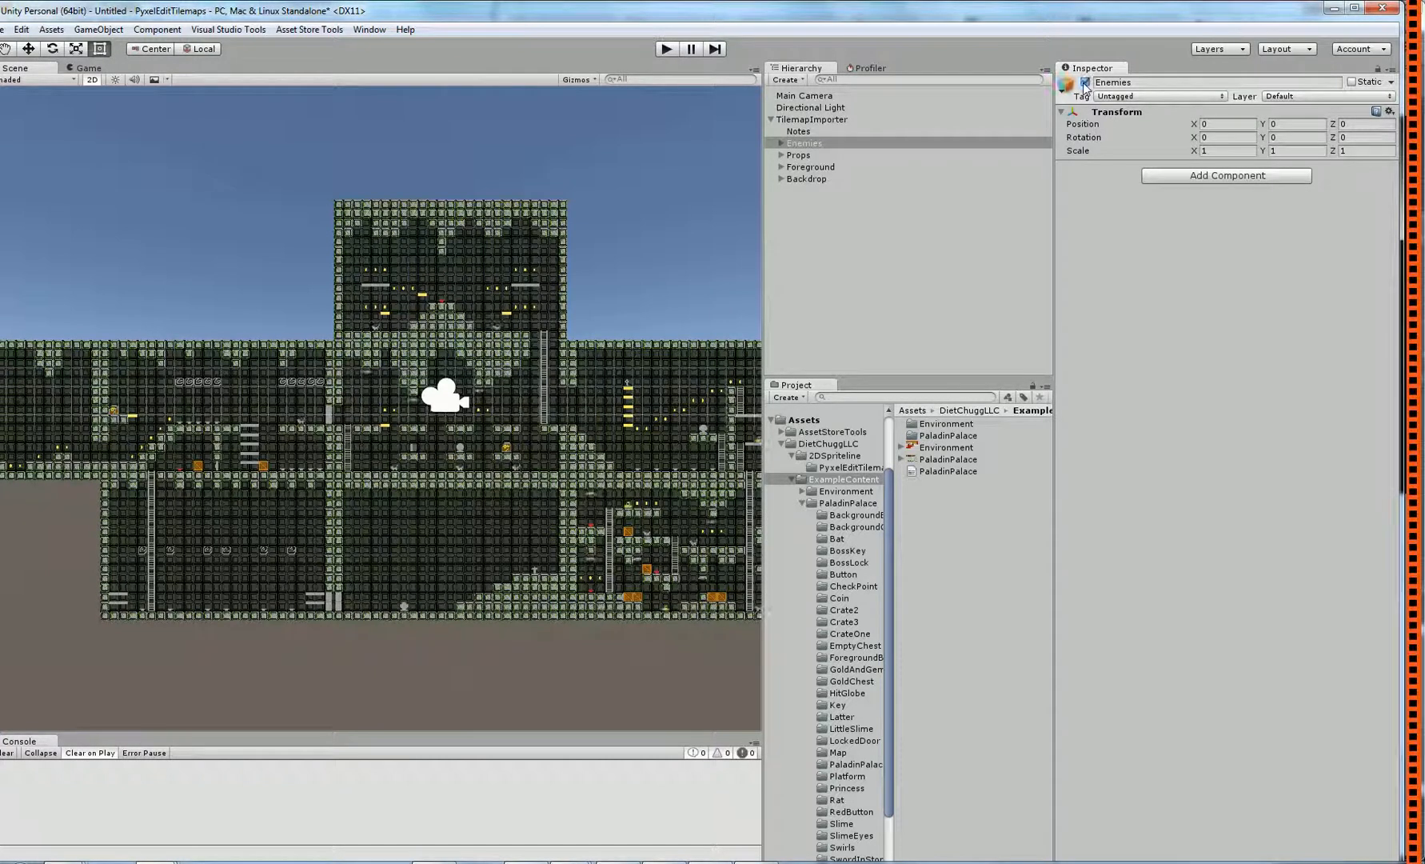
# Inspect the Props, Foreground and Backdrop layer objects, then a BackgroundBlock instance inside Backdrop.
pyautogui.click(799, 154)
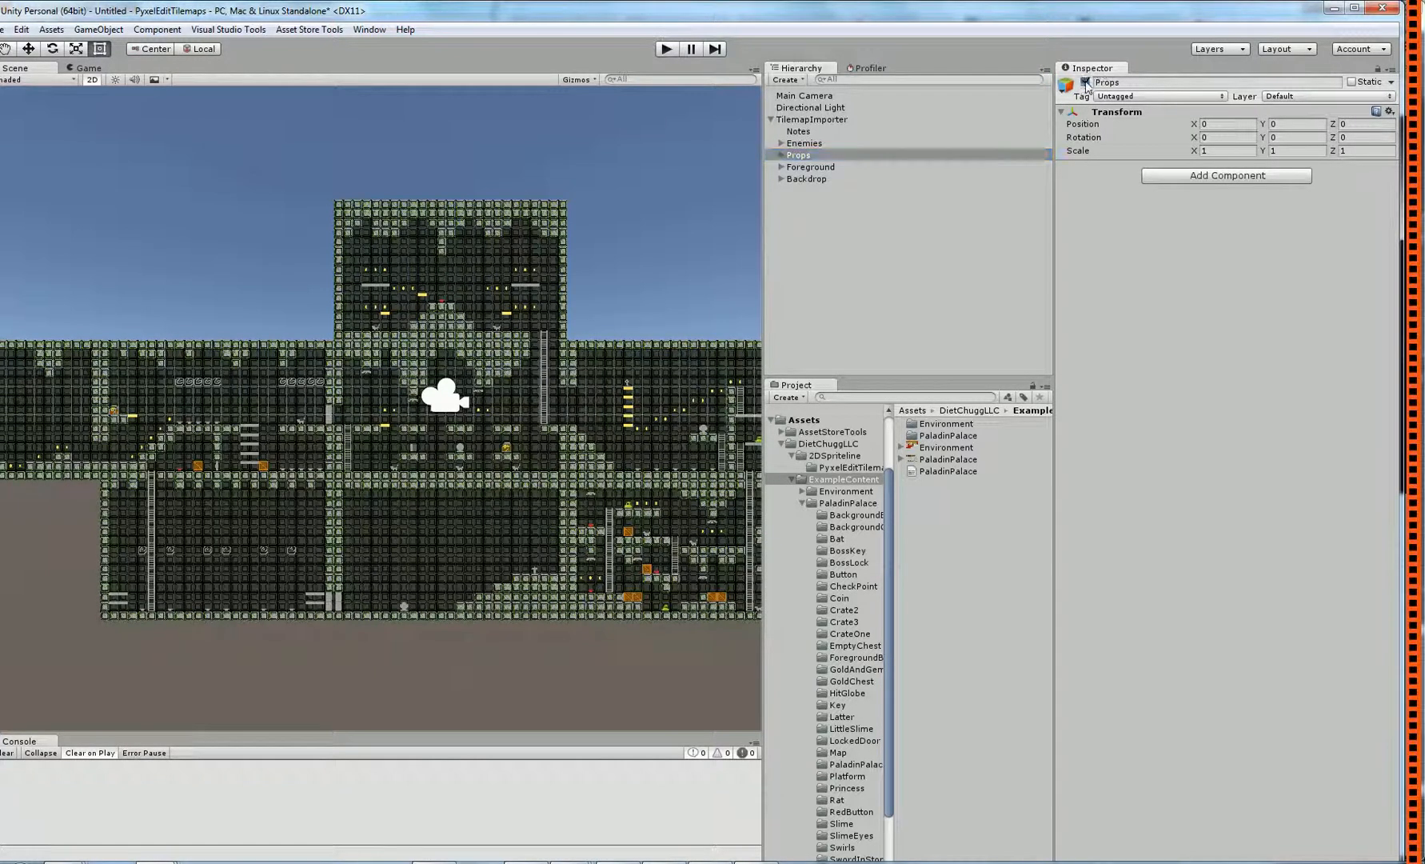
pyautogui.click(809, 167)
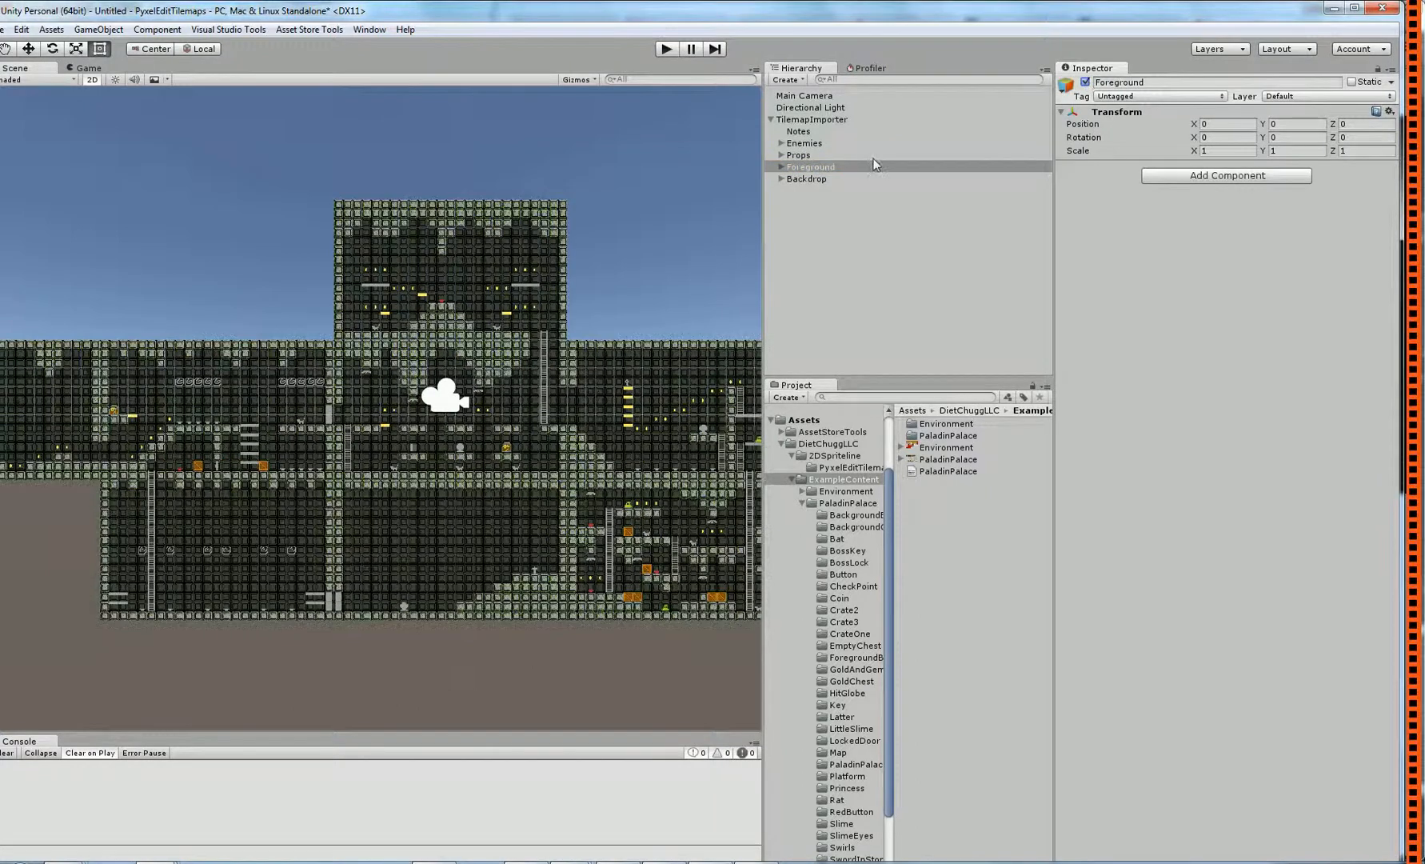
pyautogui.click(805, 178)
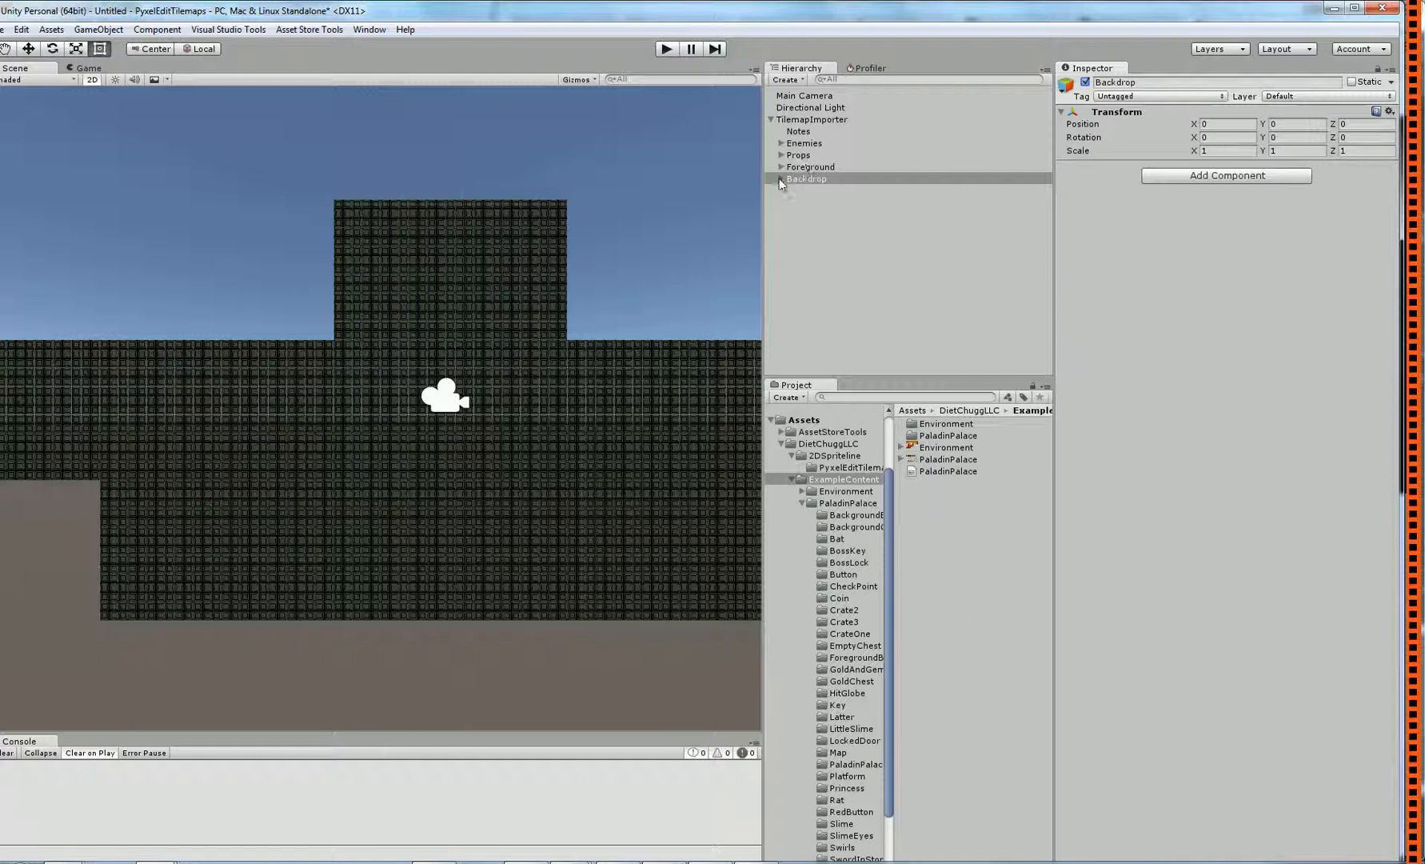
pyautogui.click(779, 179)
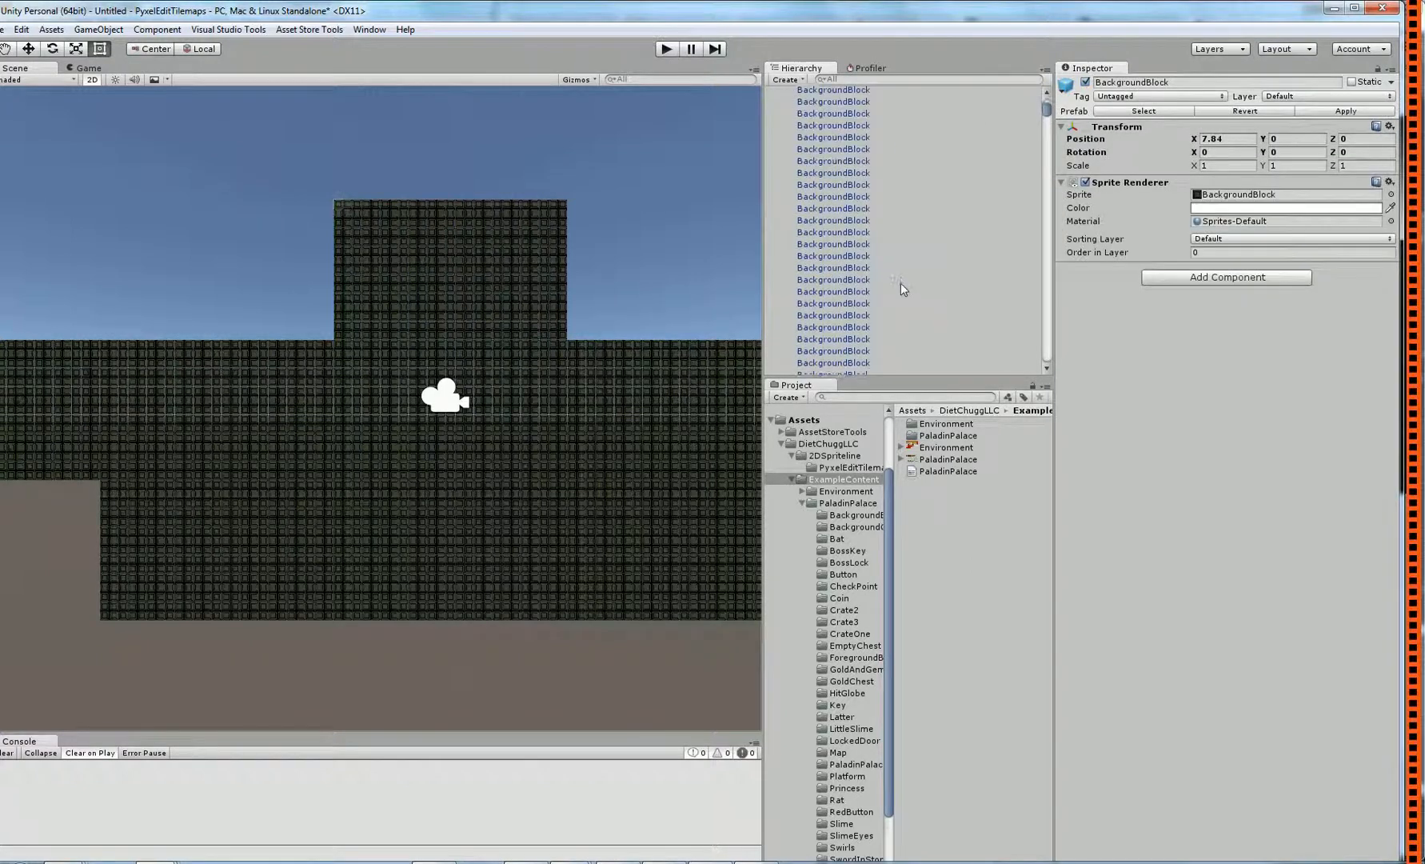
# Select the BackgroundBlock prefab and set its Sprite Renderer Order in Layer to -9.
pyautogui.click(1291, 252)
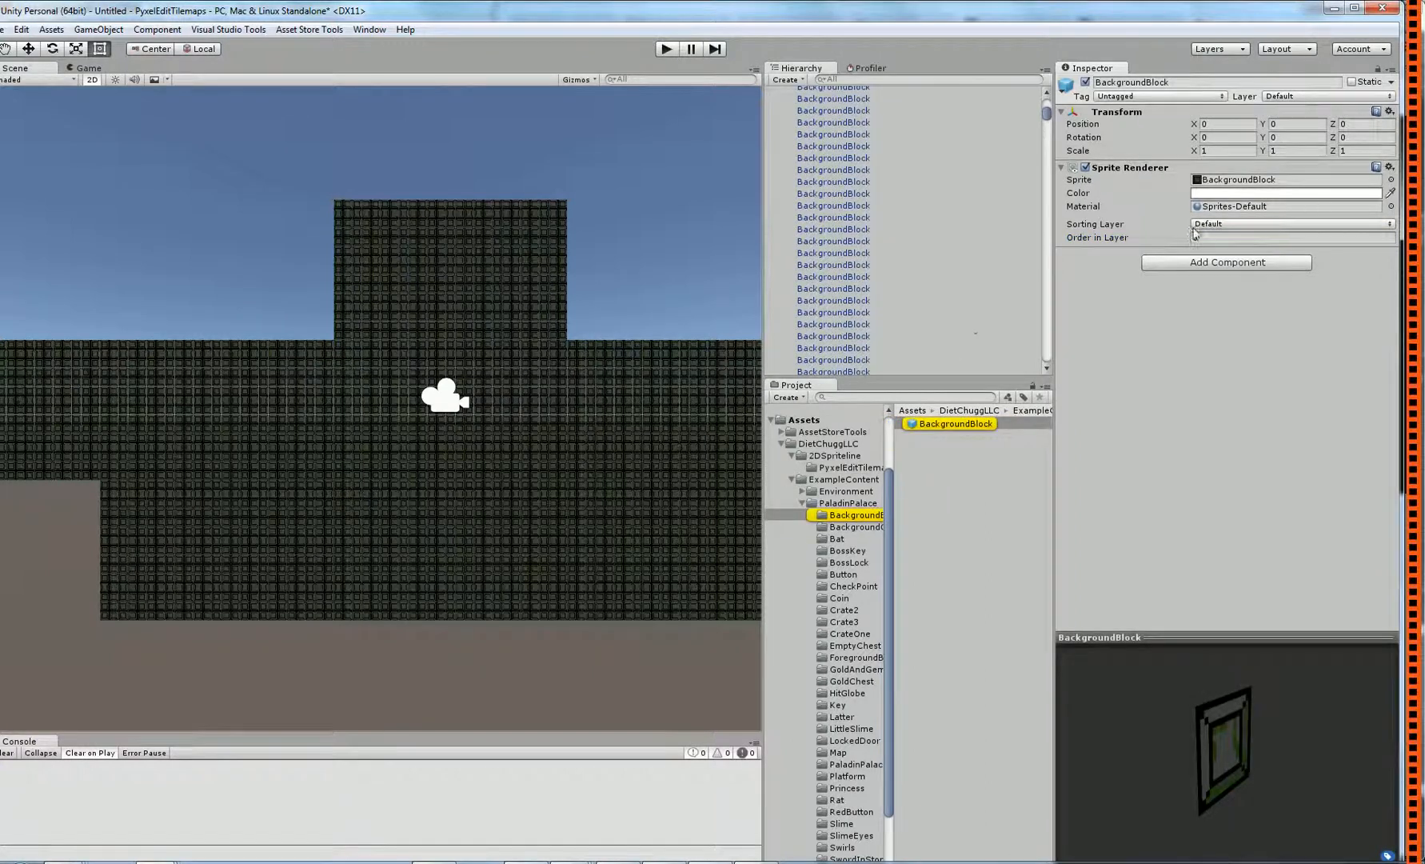
pyautogui.write('-9')
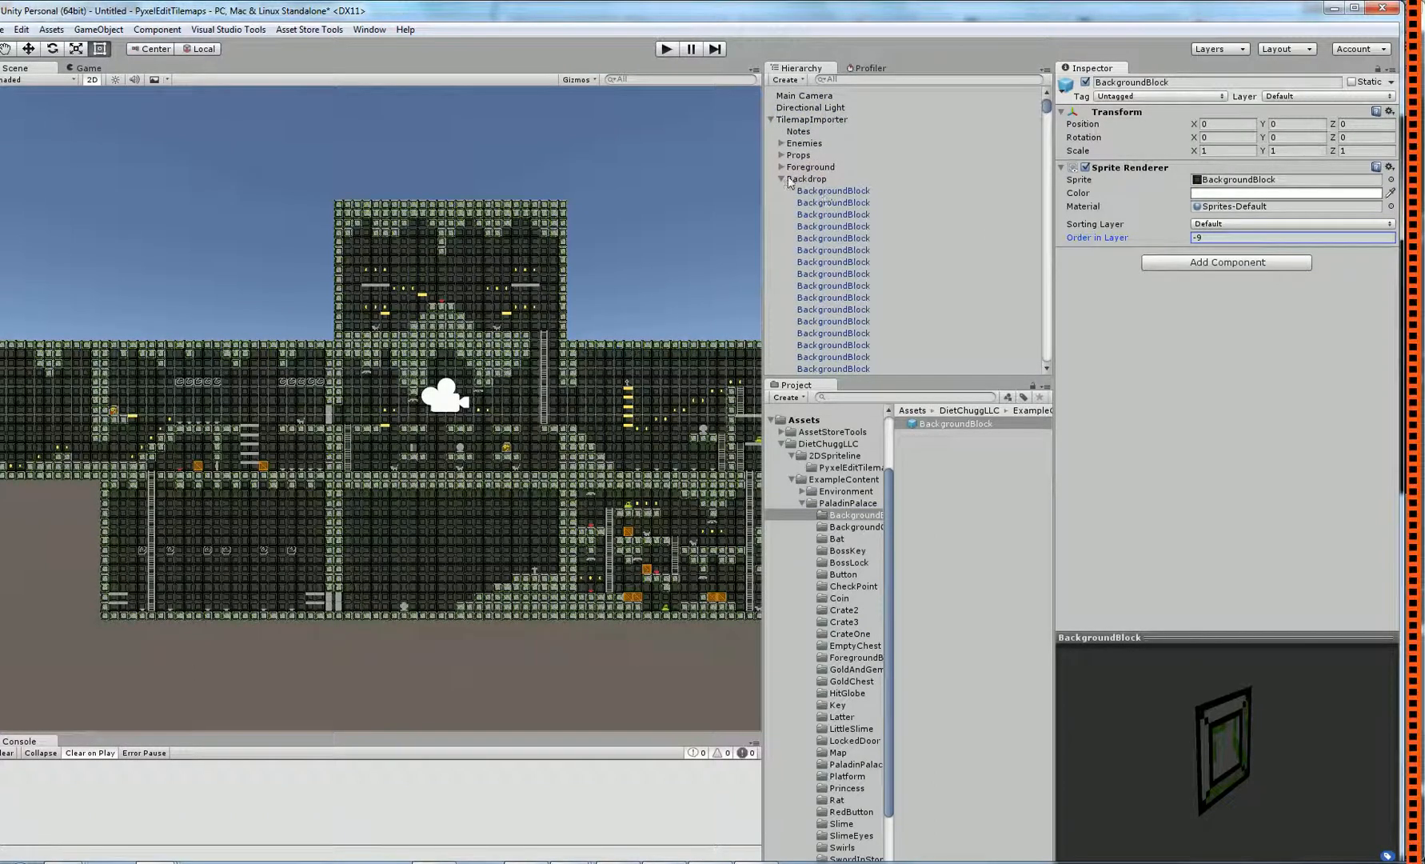
pyautogui.click(808, 167)
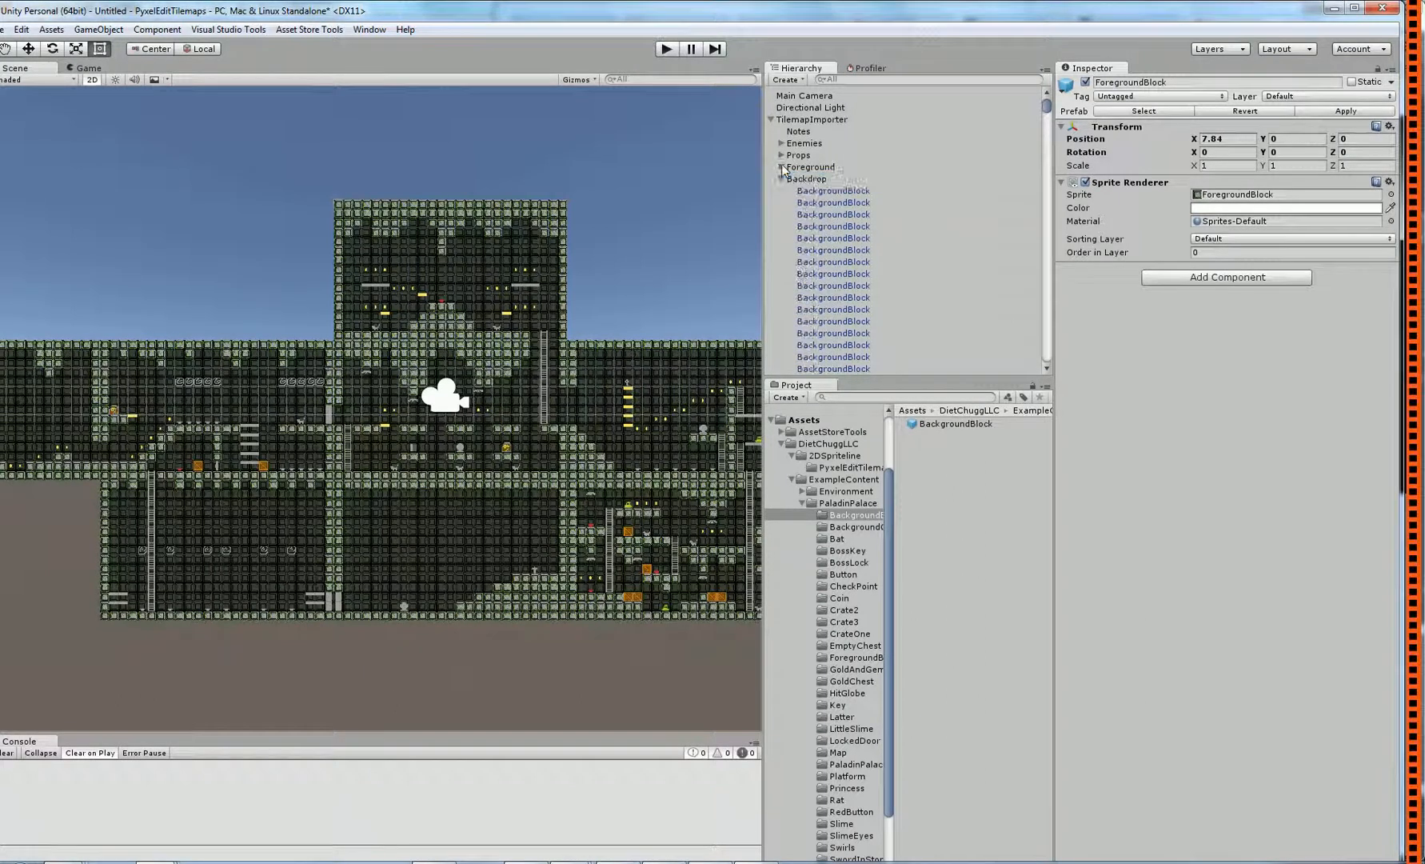
# Add a 0.16 by 0.16 Box Collider 2D to a ForegroundBlock, apply it to the prefab, and verify another block.
pyautogui.click(831, 179)
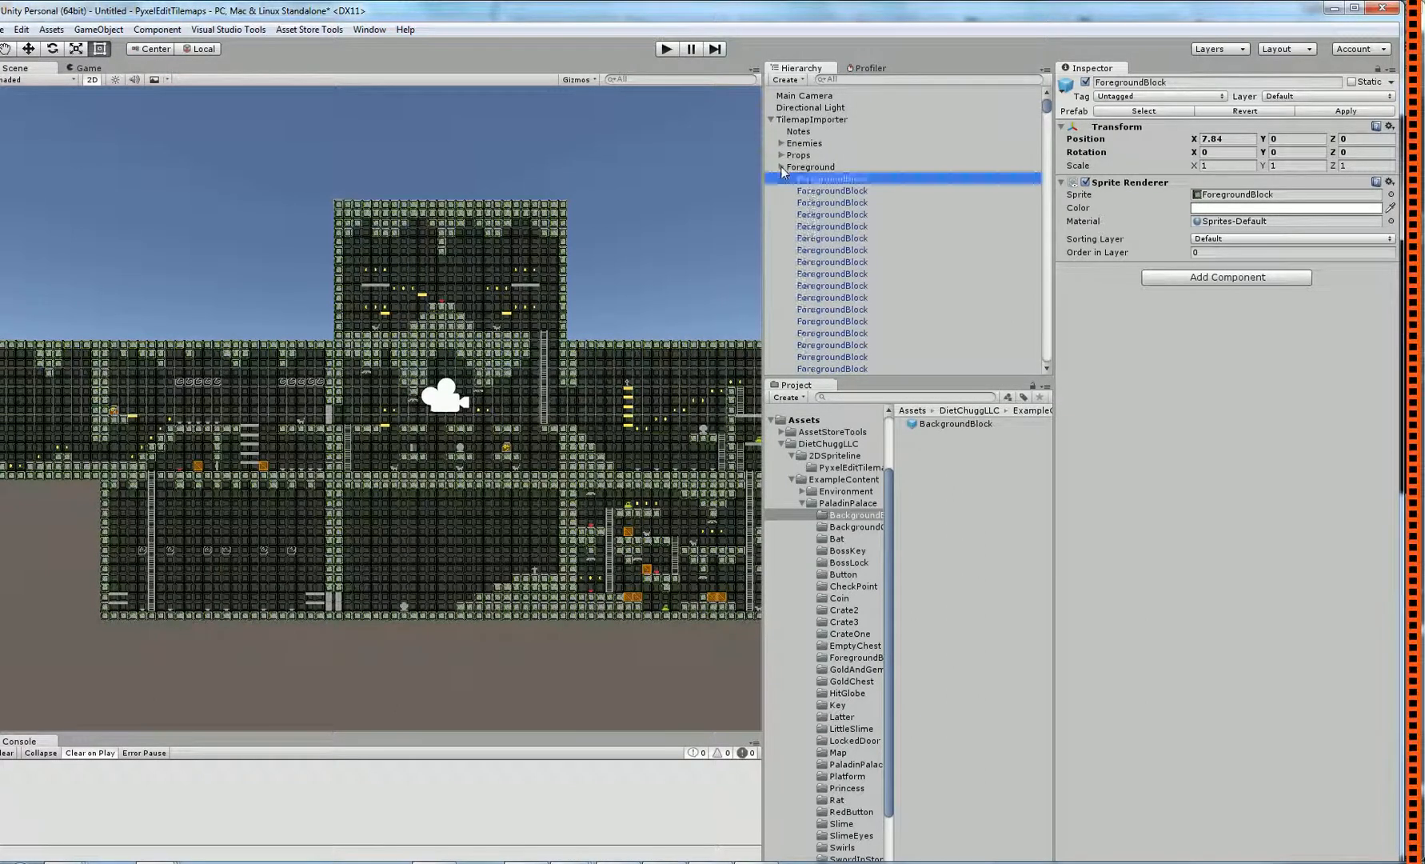
pyautogui.click(1225, 277)
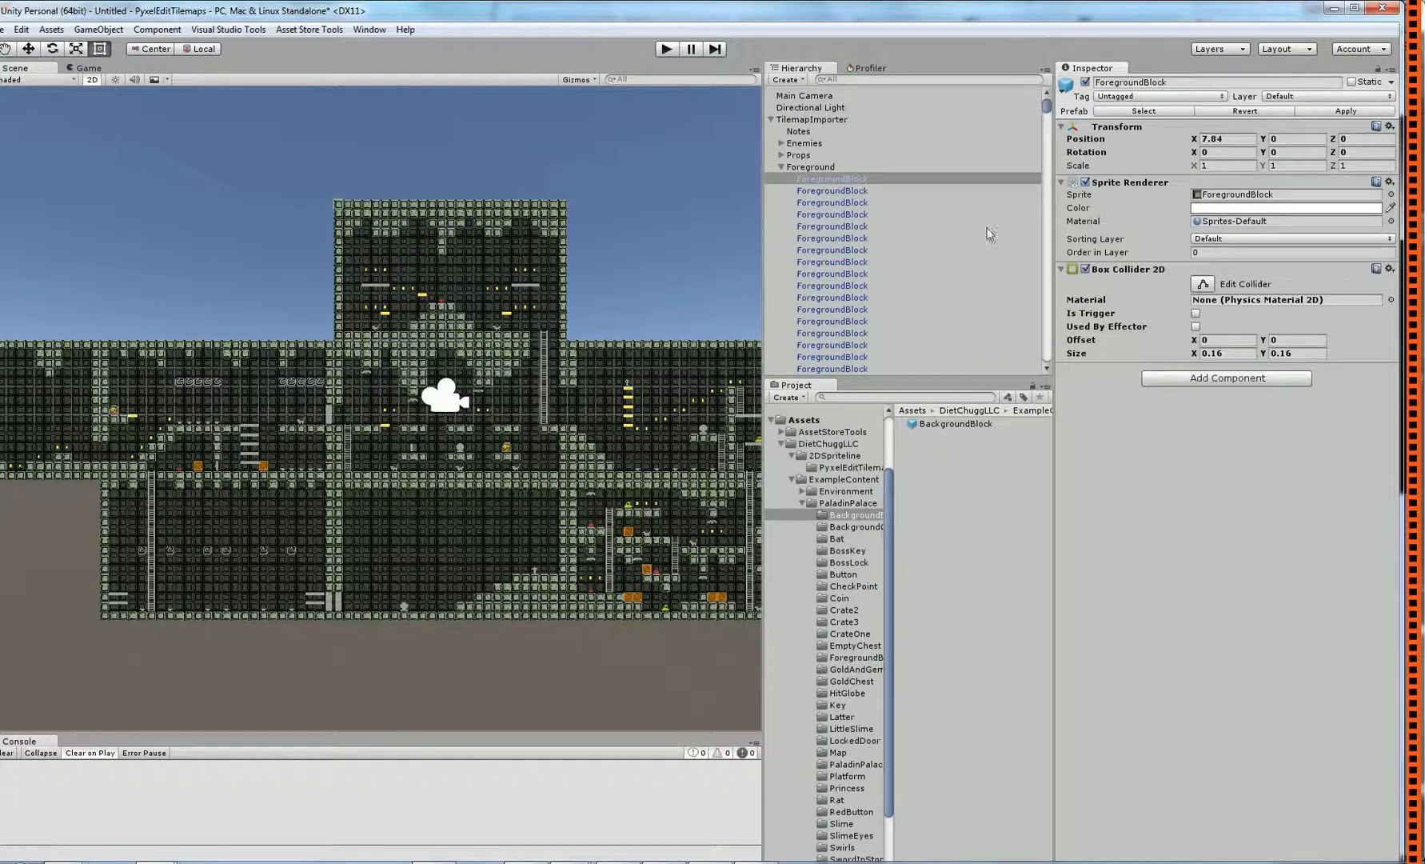
pyautogui.click(832, 178)
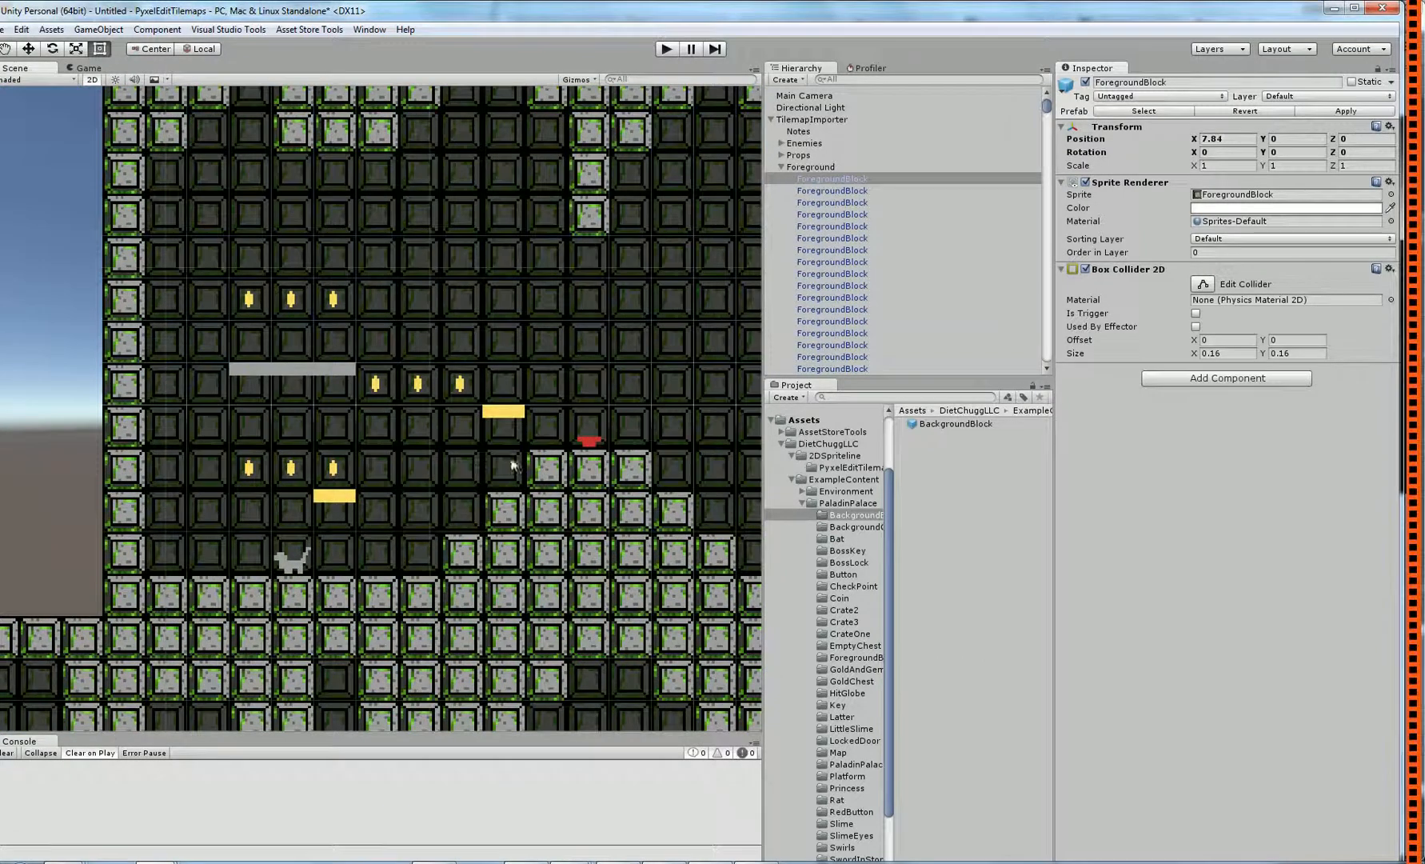
pyautogui.click(505, 513)
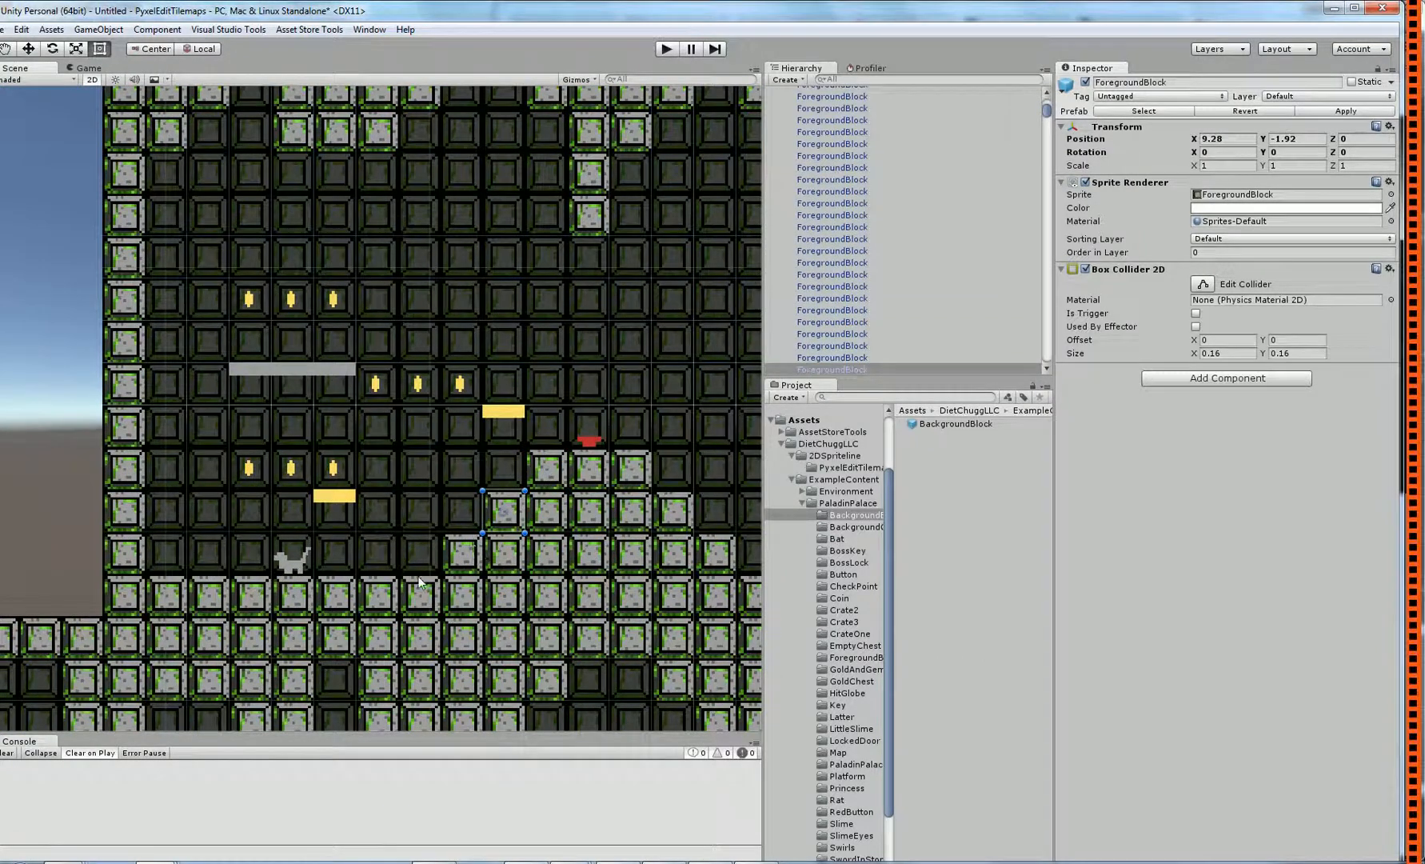